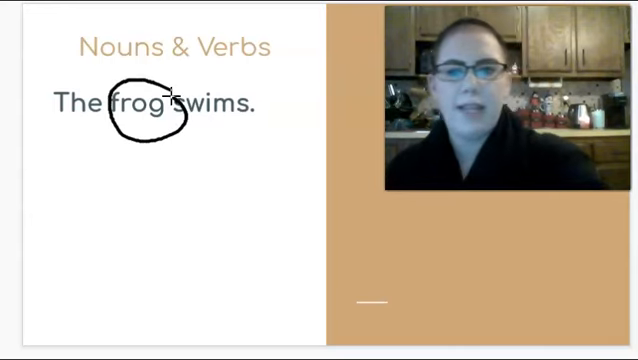
# - Move the webcam overlay aside and advance from the Puffins page to 'The Finch' page
pyautogui.moveTo(180, 110); pyautogui.dragTo(258, 120)
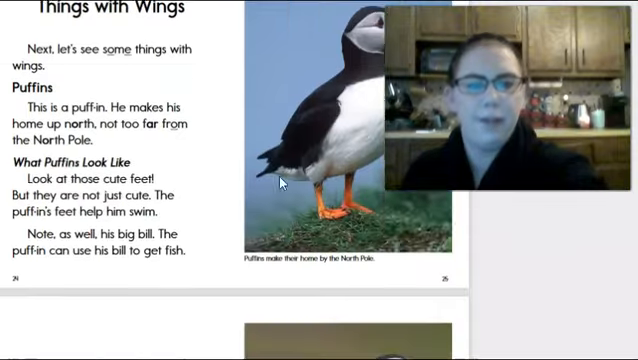
pyautogui.scroll(-3)
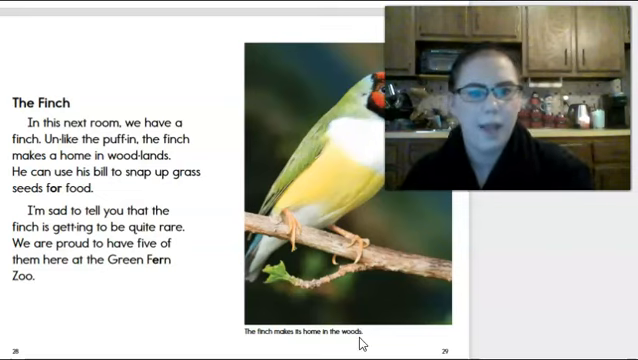
pyautogui.scroll(-3)
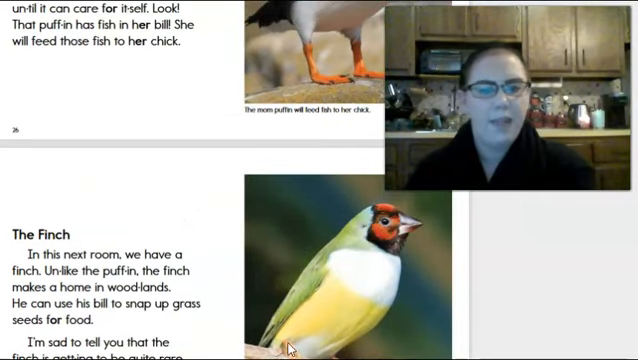
pyautogui.moveTo(270, 284)
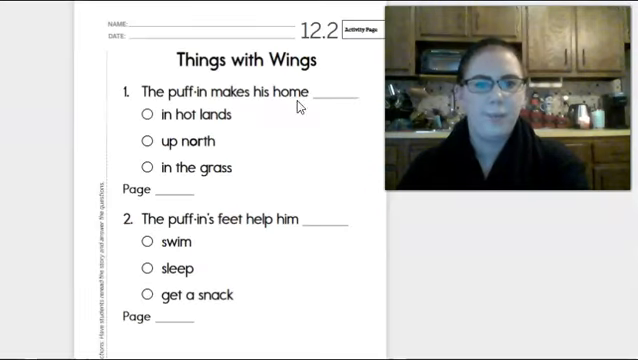
pyautogui.moveTo(236, 196)
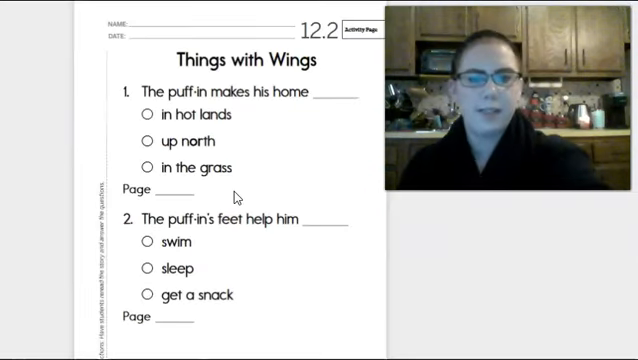
# - Scroll Activity Page 12.2 down so puffin questions 3 and 4 come into view
pyautogui.scroll(-3)
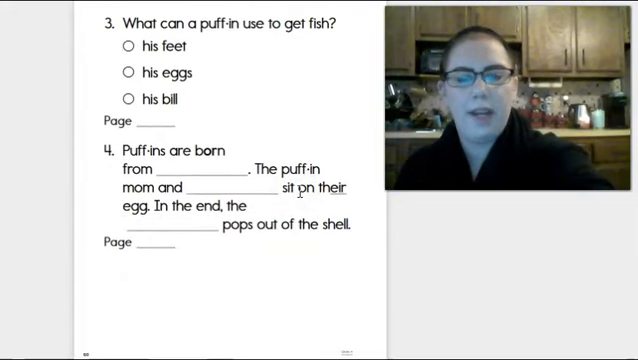
pyautogui.scroll(-3)
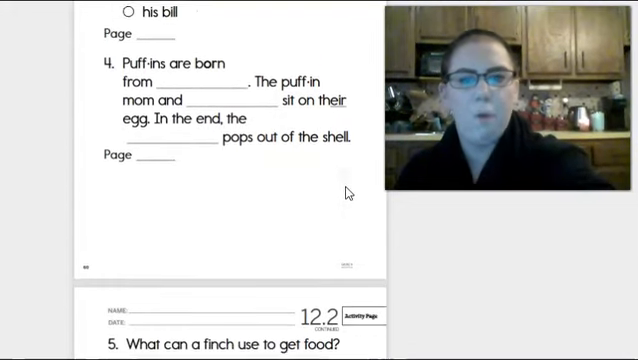